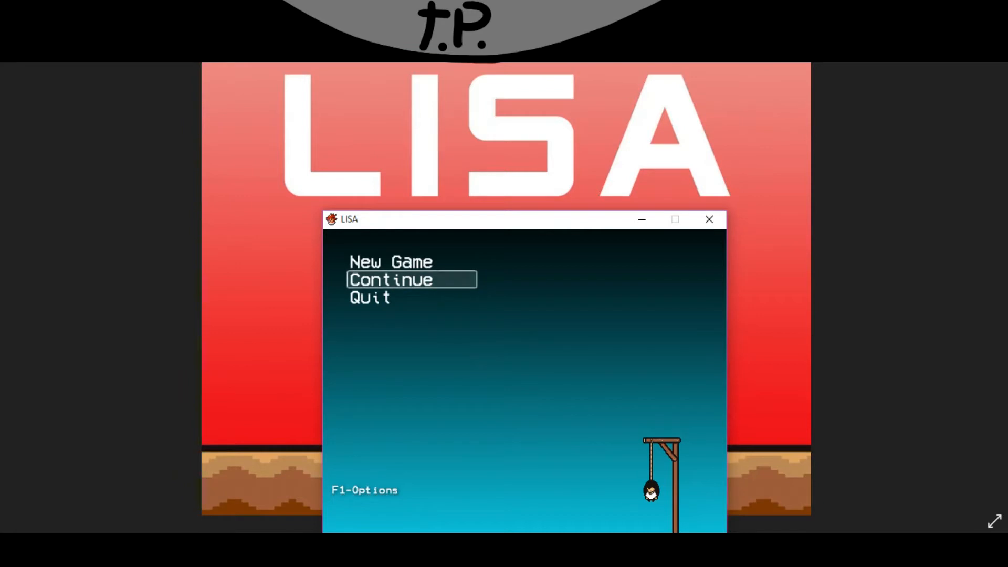
- Load the saved game from the title menu's Continue option
left_click(412, 279)
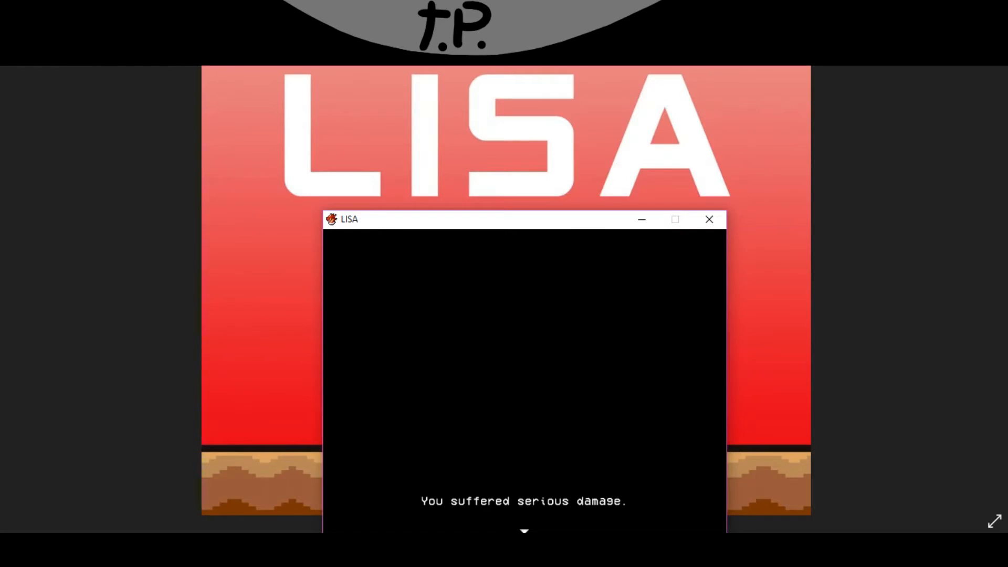
- Advance past the damage message into the wasteland conversation
key("enter")
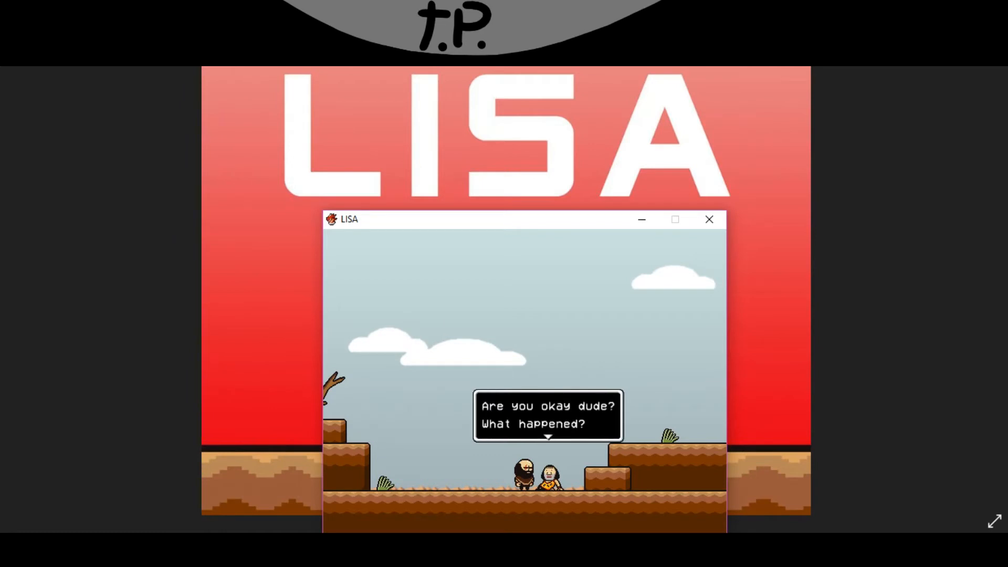
- Finish the dialogue and leave the bearded man alone on the raised ledge
key("enter")
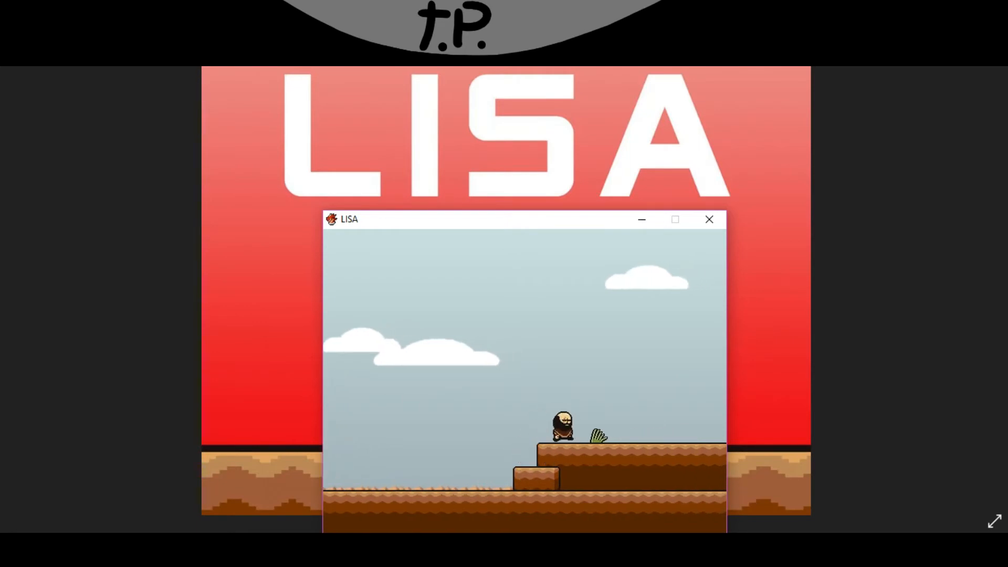
- Walk right to the campsite with the tent and cooking fire
key("right")
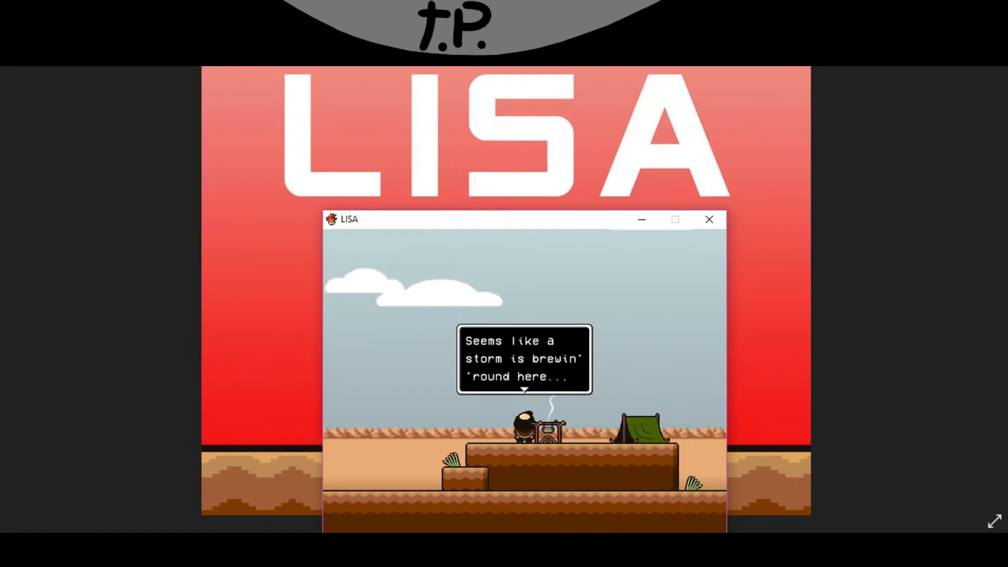
- Rest at the camp, save to a slot, and continue into the cliffside area
key("enter")
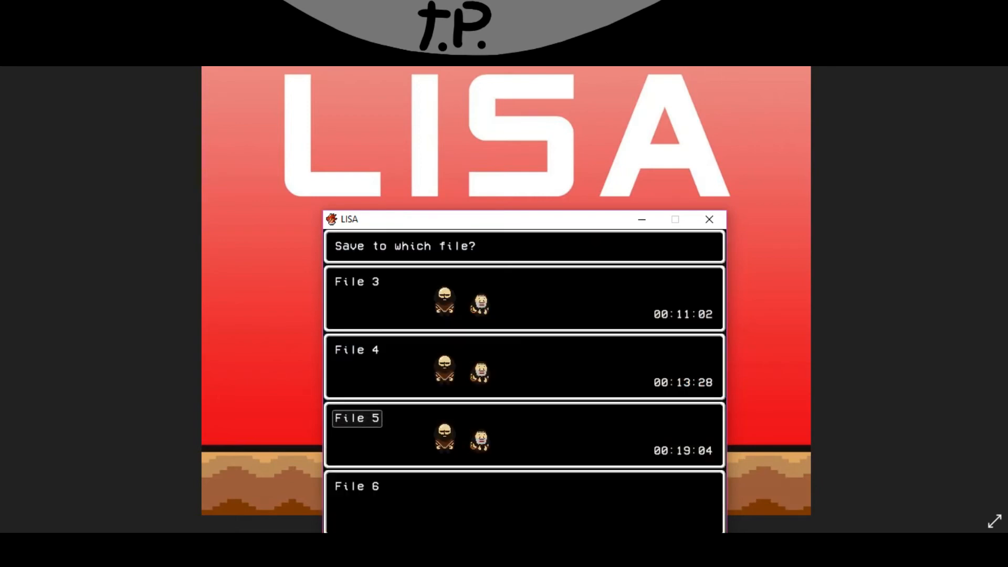
left_click(356, 418)
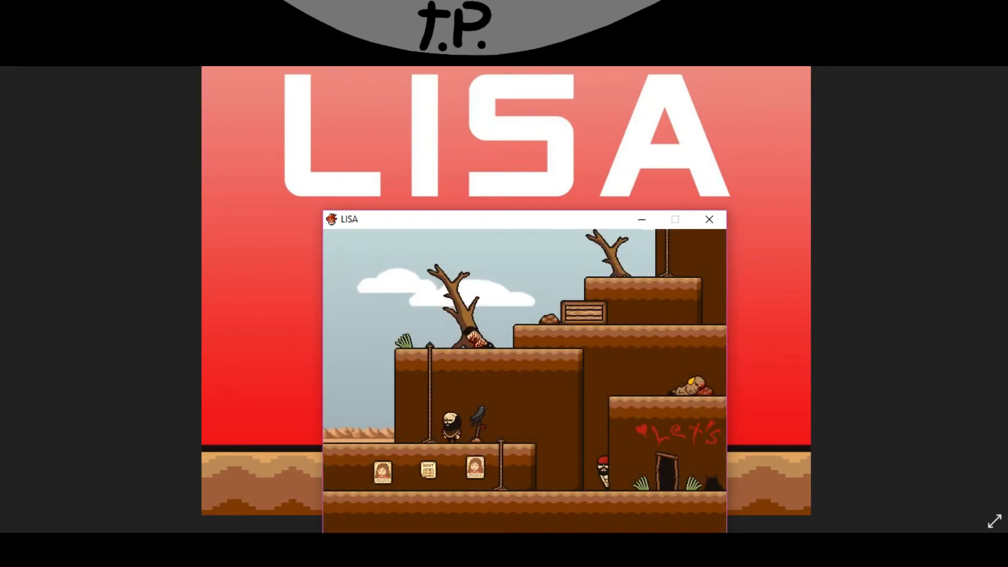